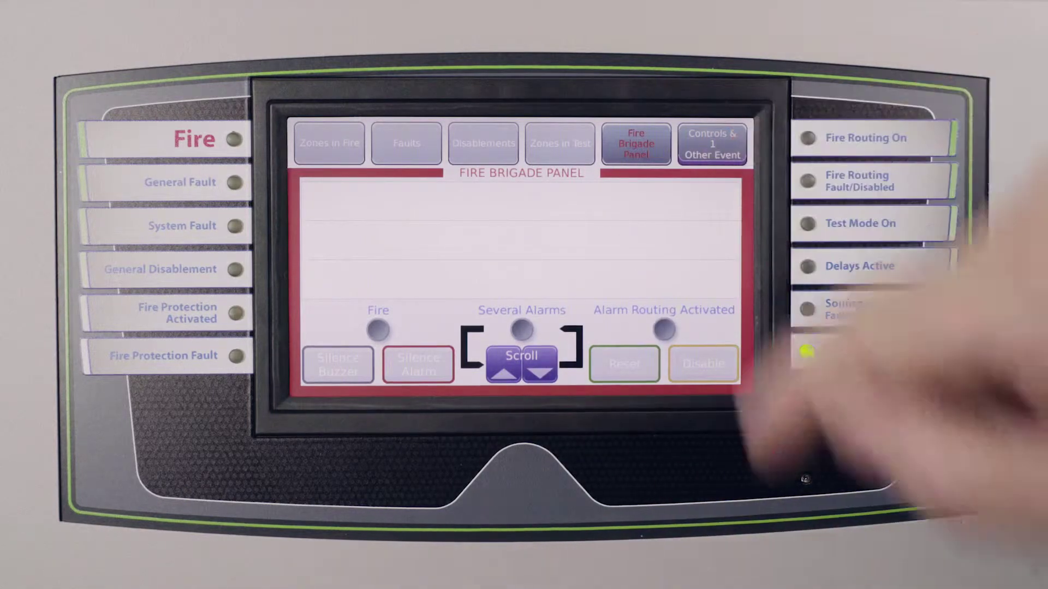
# - Open the panel Controls to begin disabling all sounders
pyautogui.click(712, 144)
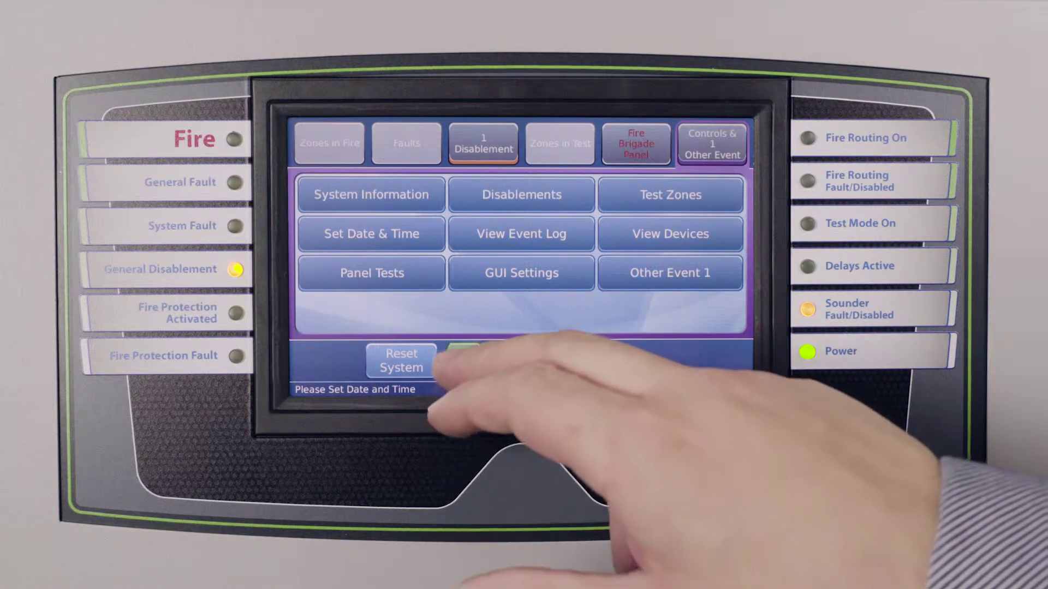
# - Switch back to the Fire Brigade Panel showing the one sounder disablement
pyautogui.click(636, 144)
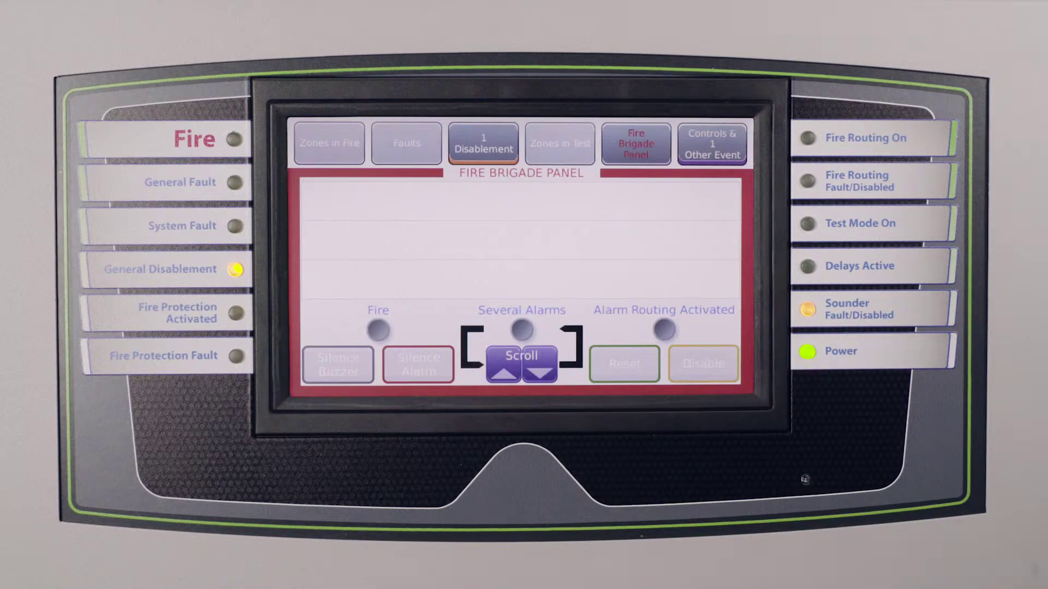